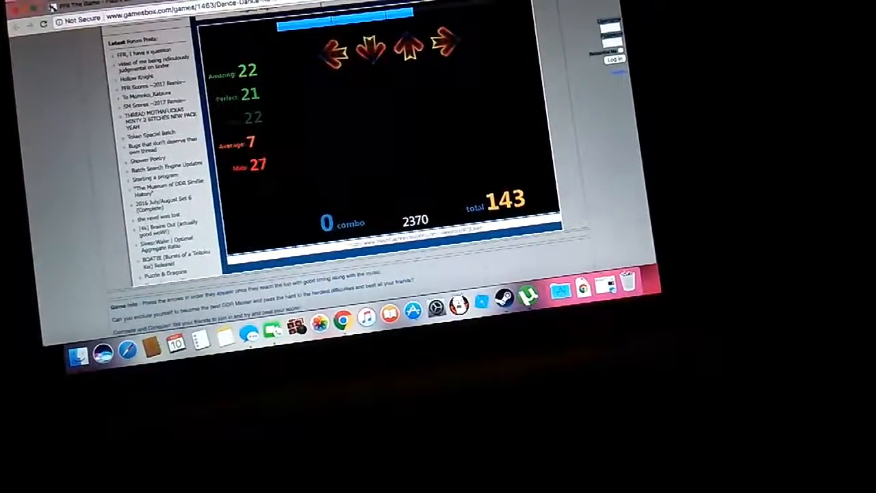
Hit the rising Up arrow at the target row for a Perfect, reaching score 2420.
{"action": "key", "text": "up"}
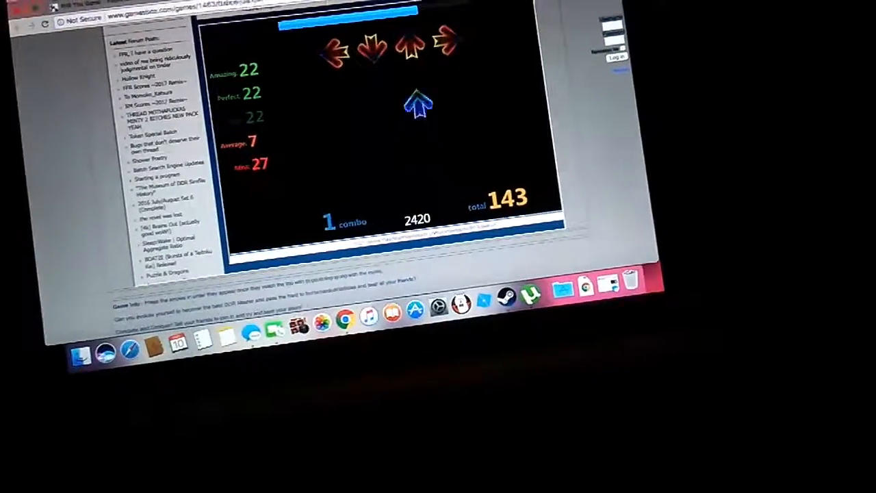